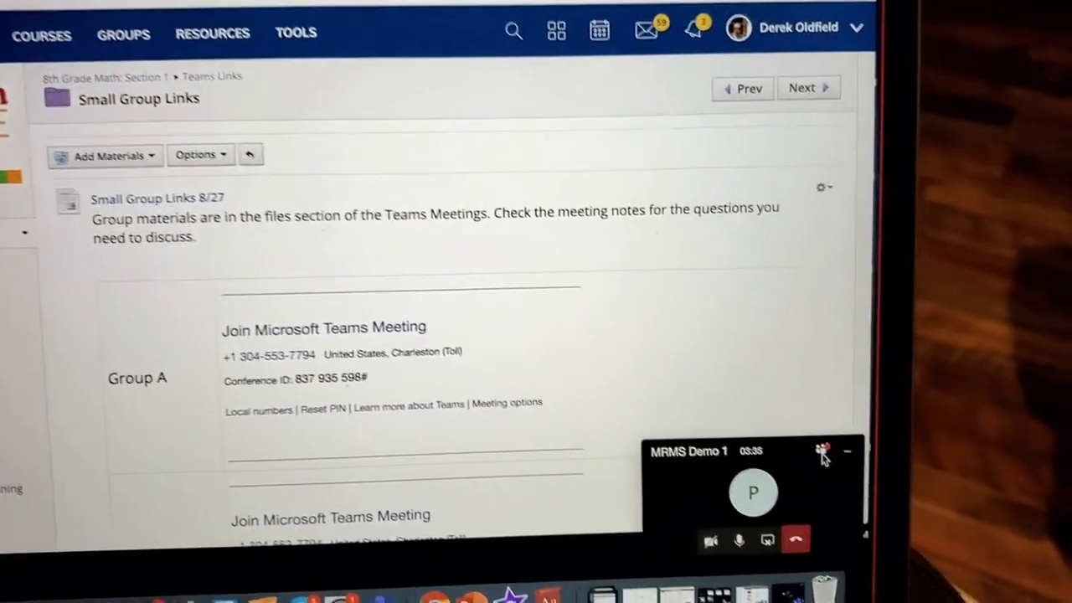
Admit the guest 'practice' from the lobby into the MRMS Demo 1 meeting.
scroll(down, 3)
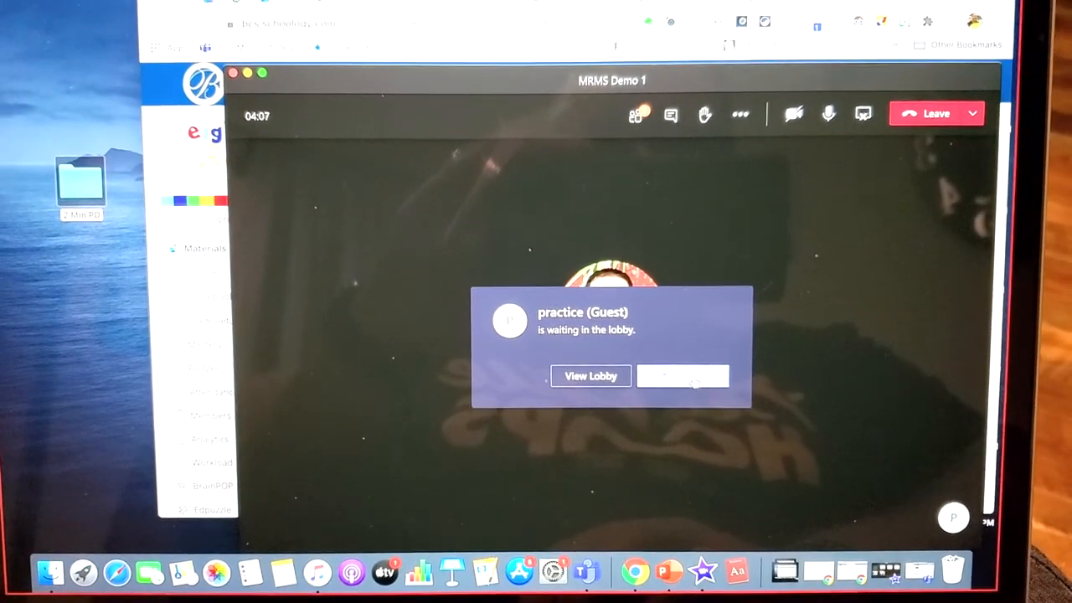
click(684, 375)
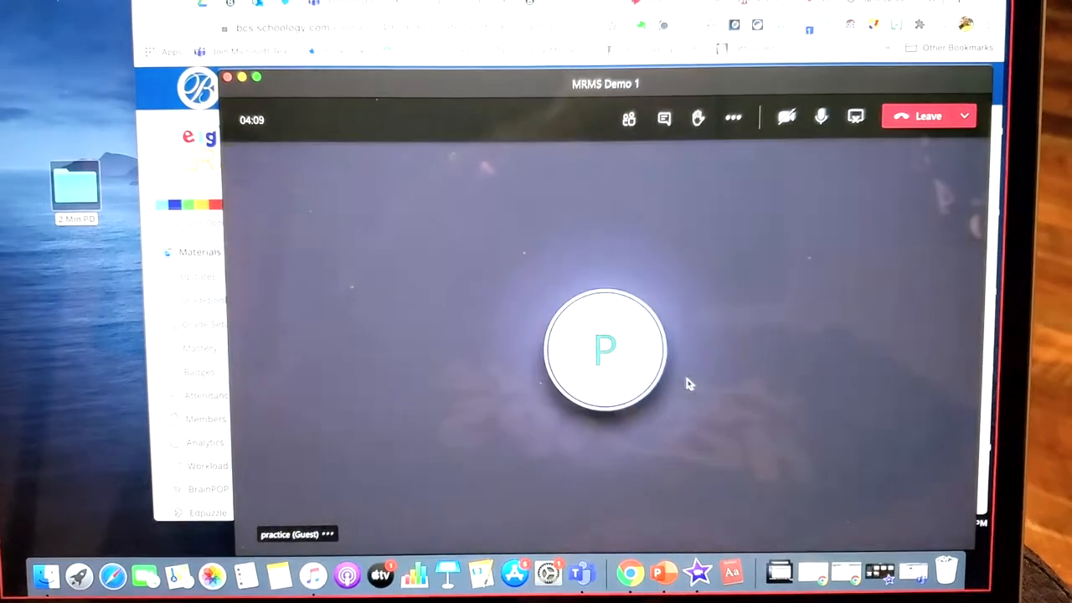